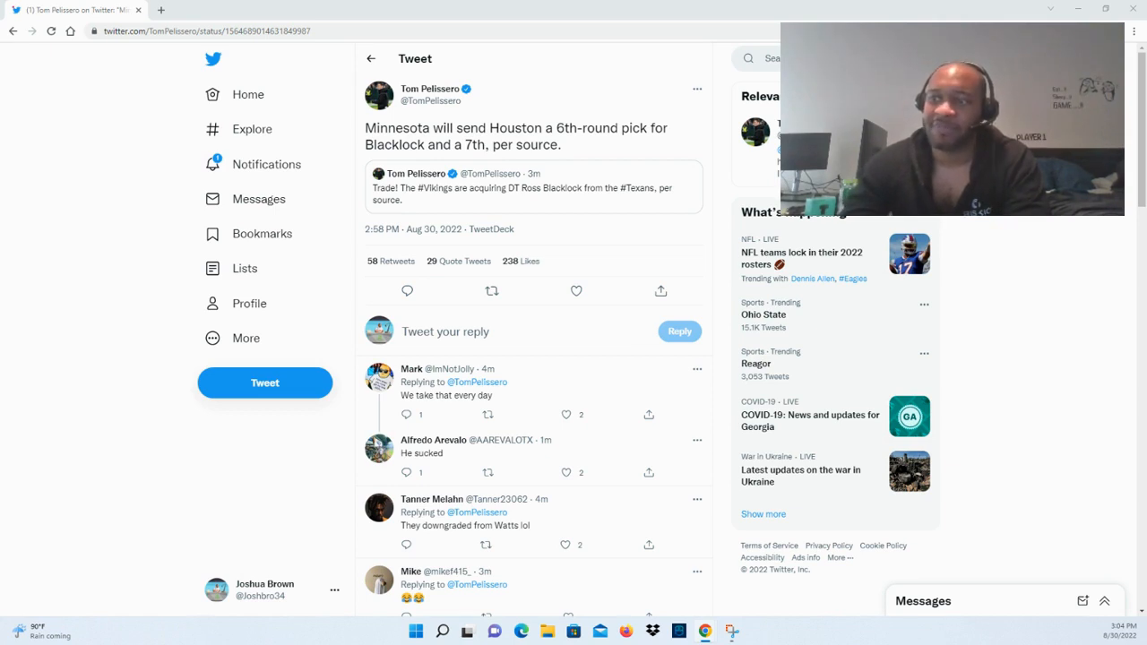
click(576, 290)
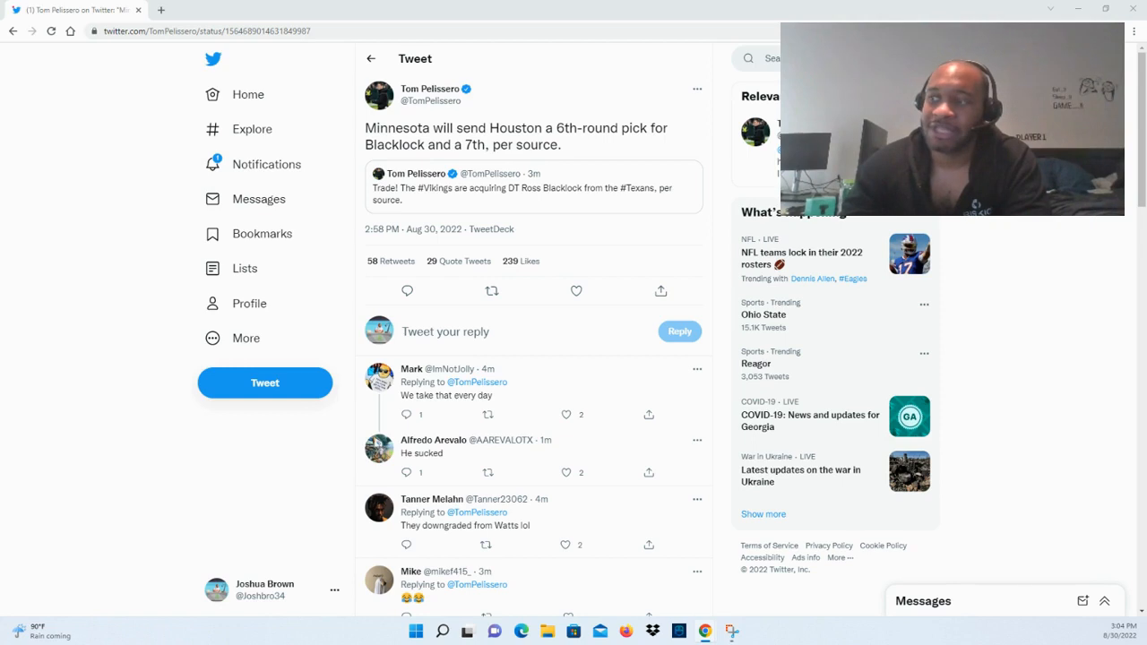